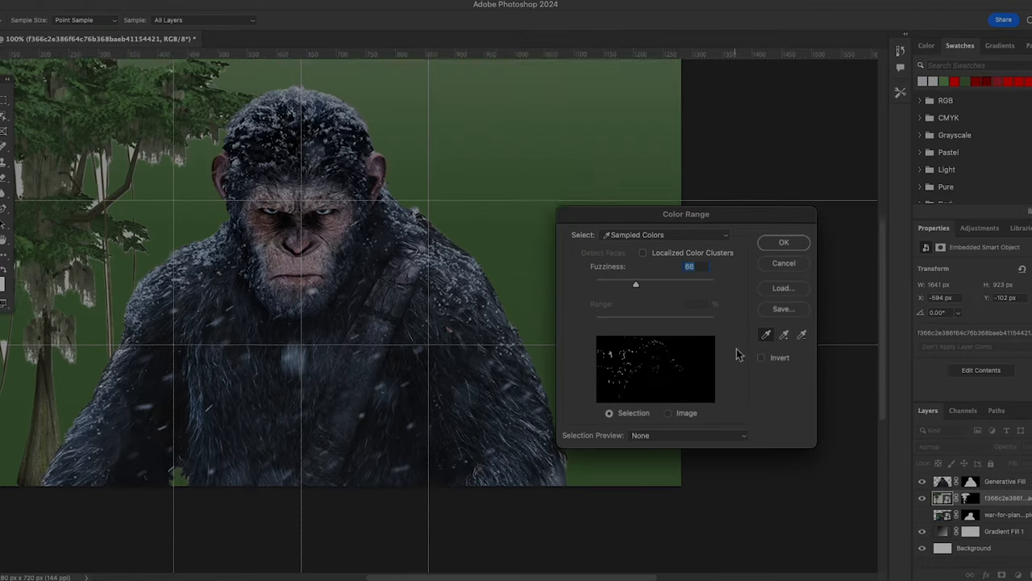
Confirm the Color Range selection in its dialog.
click(783, 242)
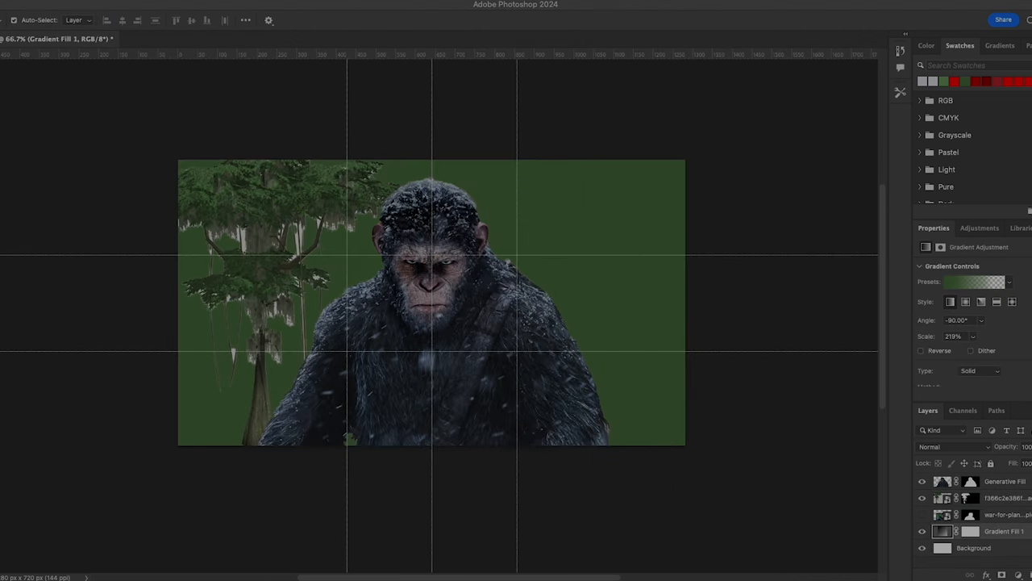
Recolour the Gradient Fill 1 stops to a pale blue sky gradient.
right_click(970, 528)
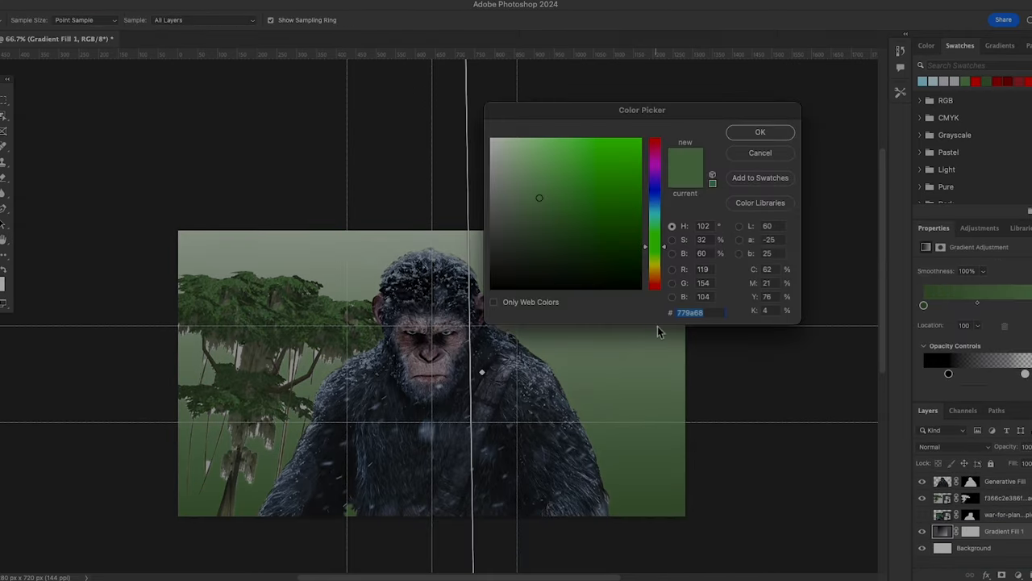
click(760, 132)
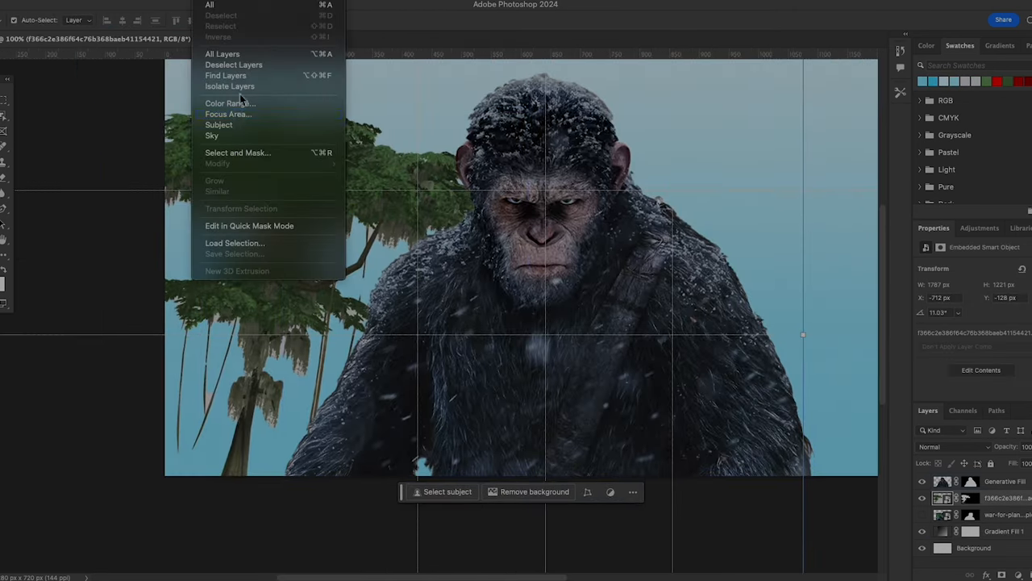
Select the tree colours with Color Range at fuzziness 106, deselect, and add a new layer.
click(234, 103)
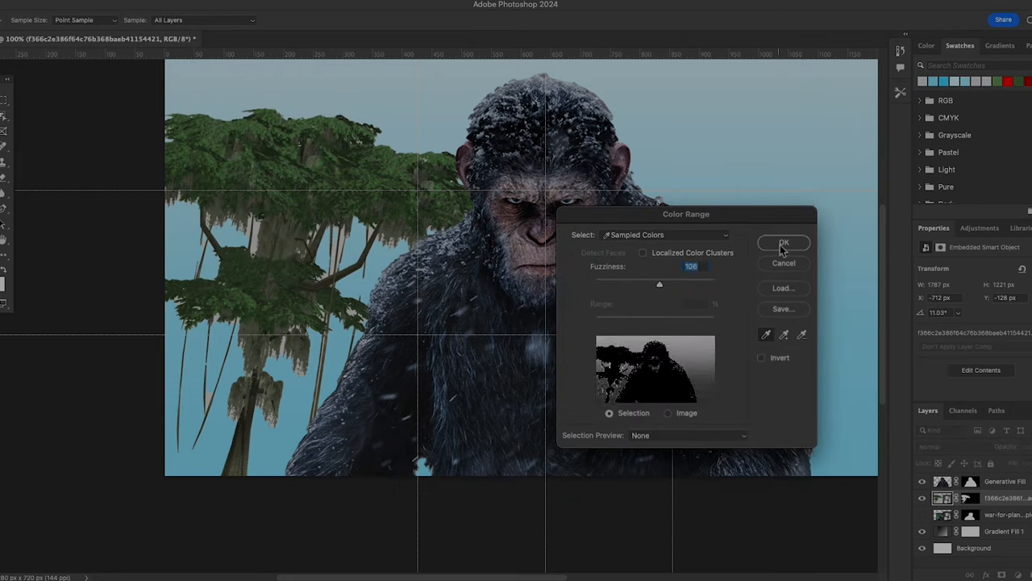
click(783, 244)
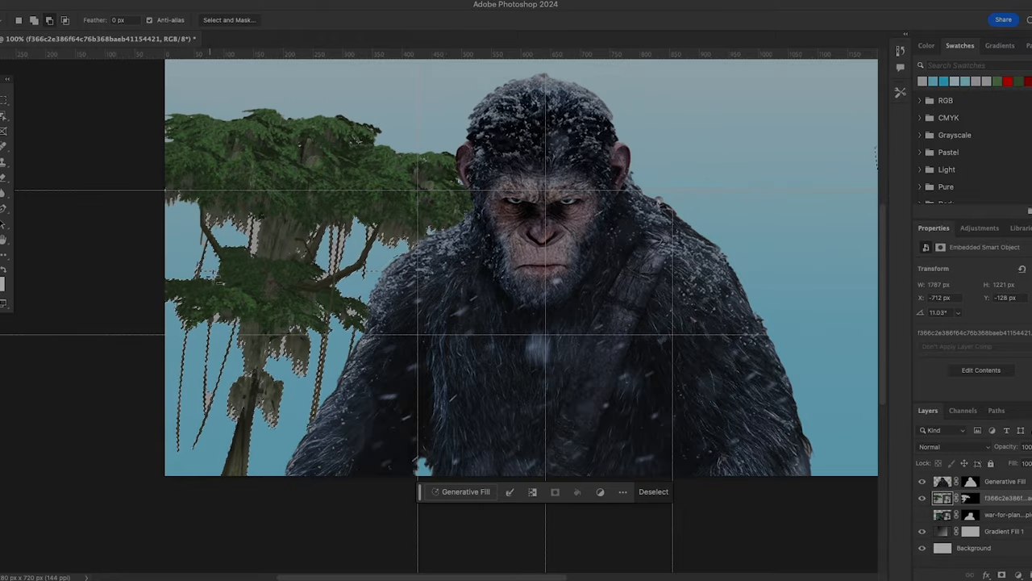
click(980, 227)
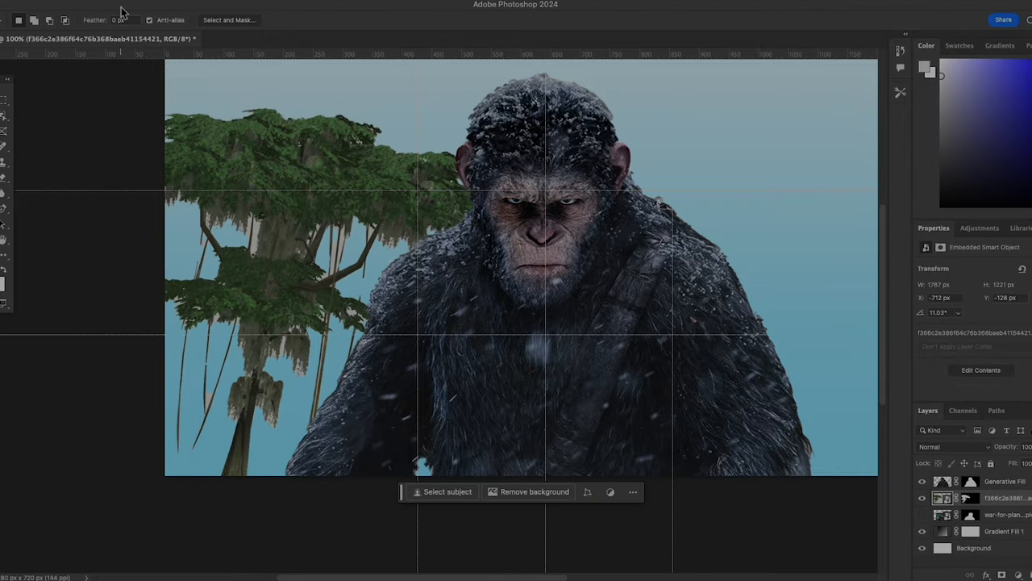
click(448, 492)
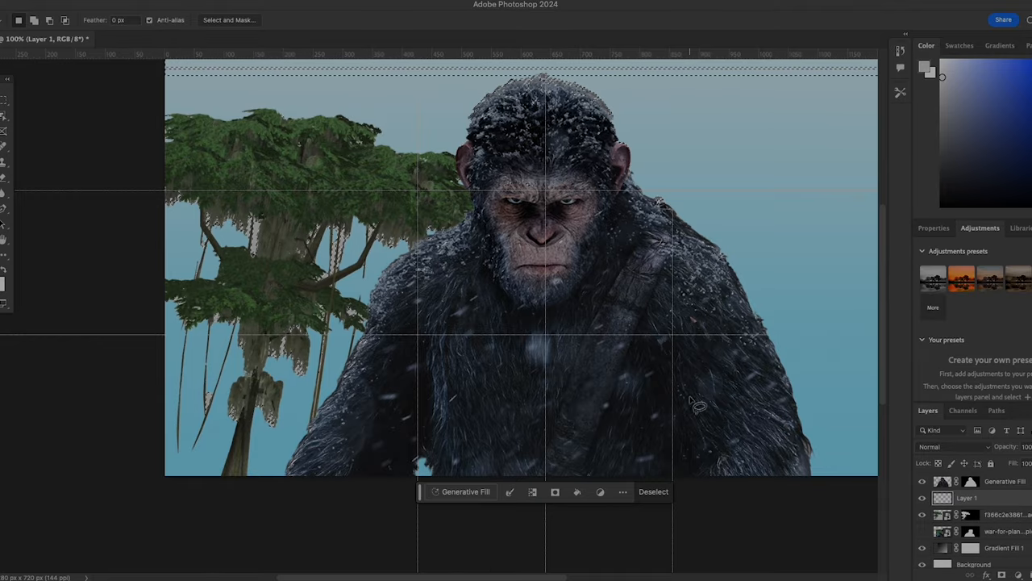
Add a layer mask to Layer 1.
click(618, 491)
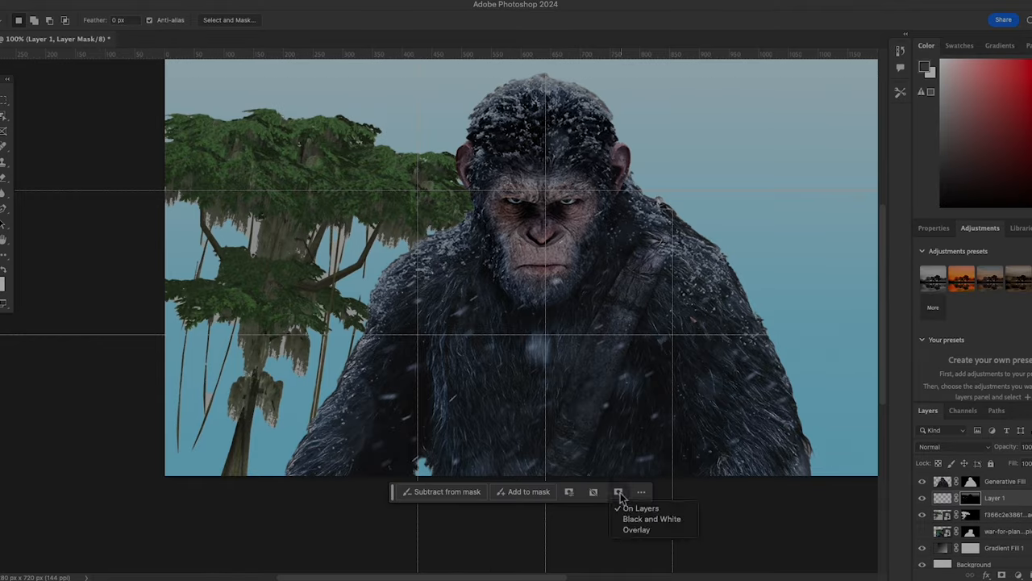
click(642, 508)
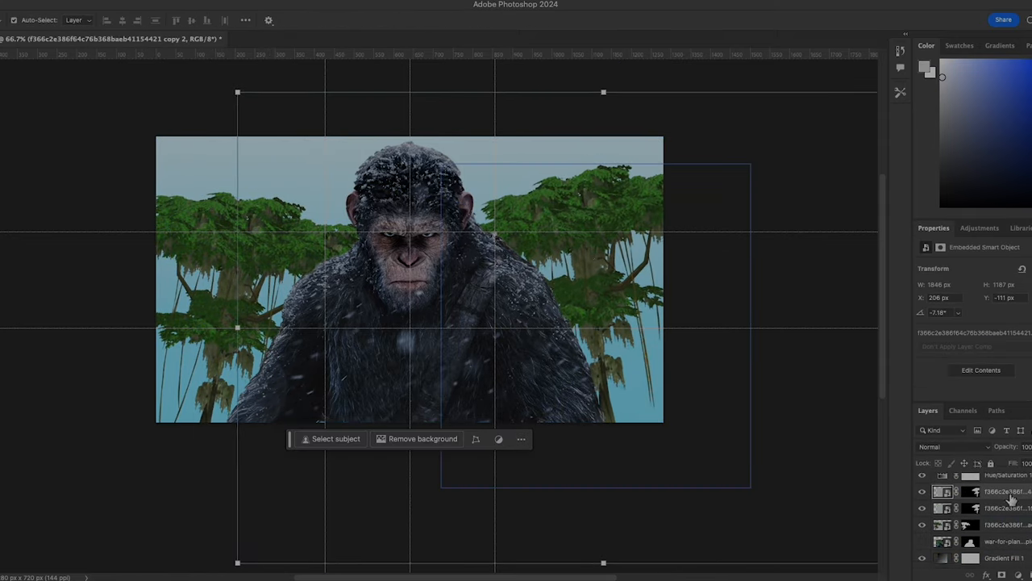
Add a Hue/Saturation adjustment above a tree copy via the layer's context menu.
right_click(992, 504)
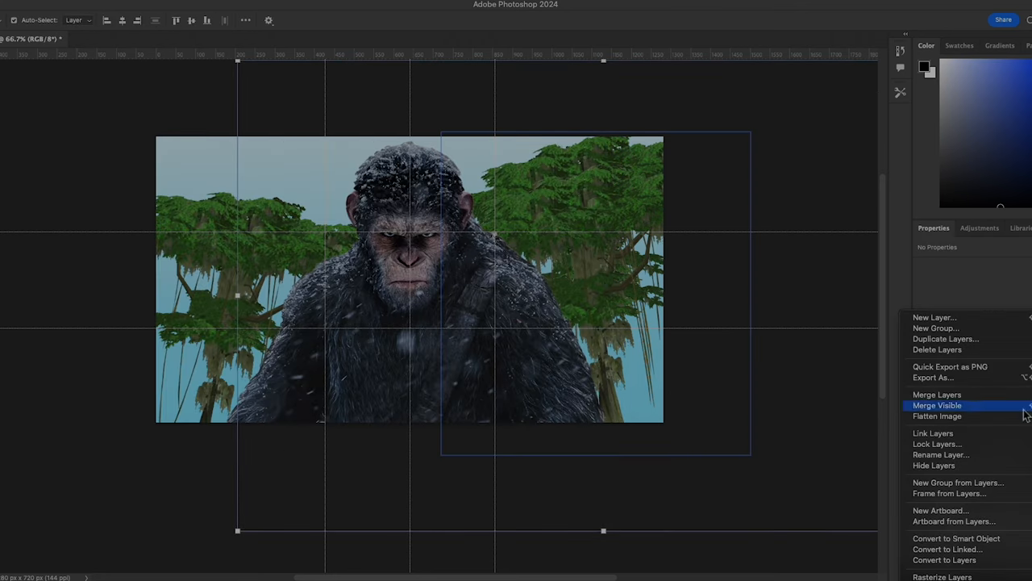
click(937, 405)
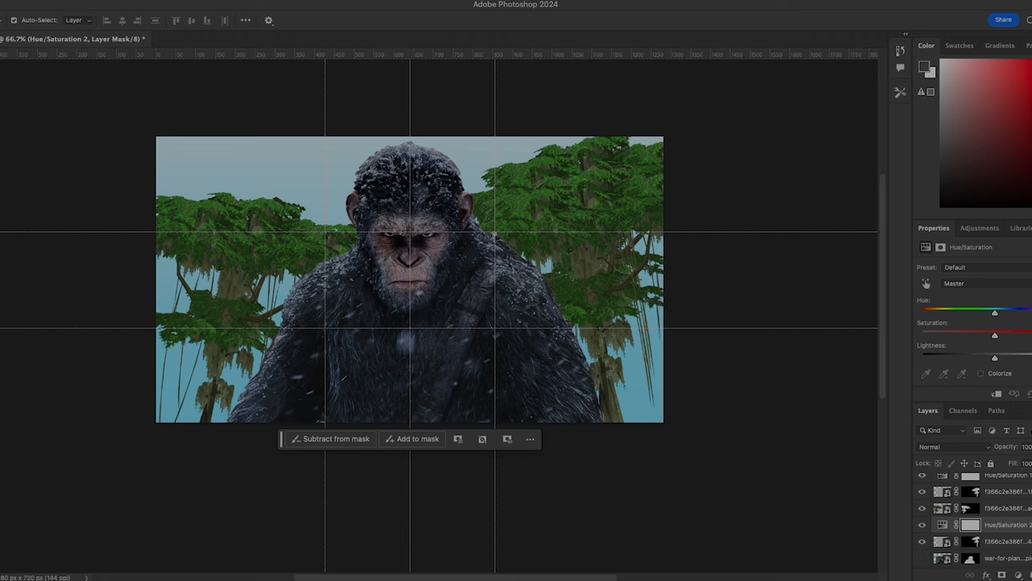
click(988, 545)
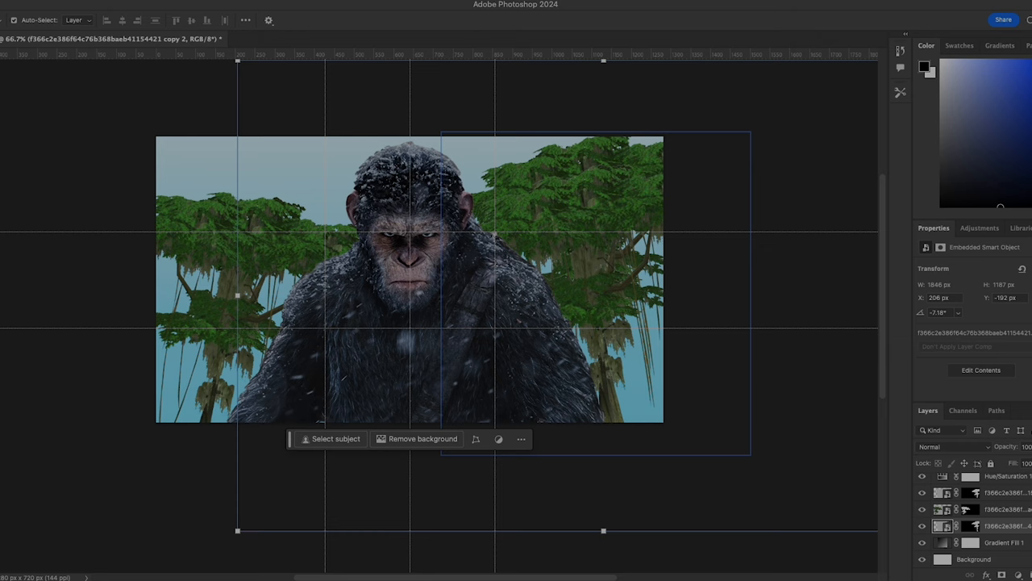
Rotate a tree copy with Free Transform and add a clipped Brightness/Contrast layer.
click(984, 533)
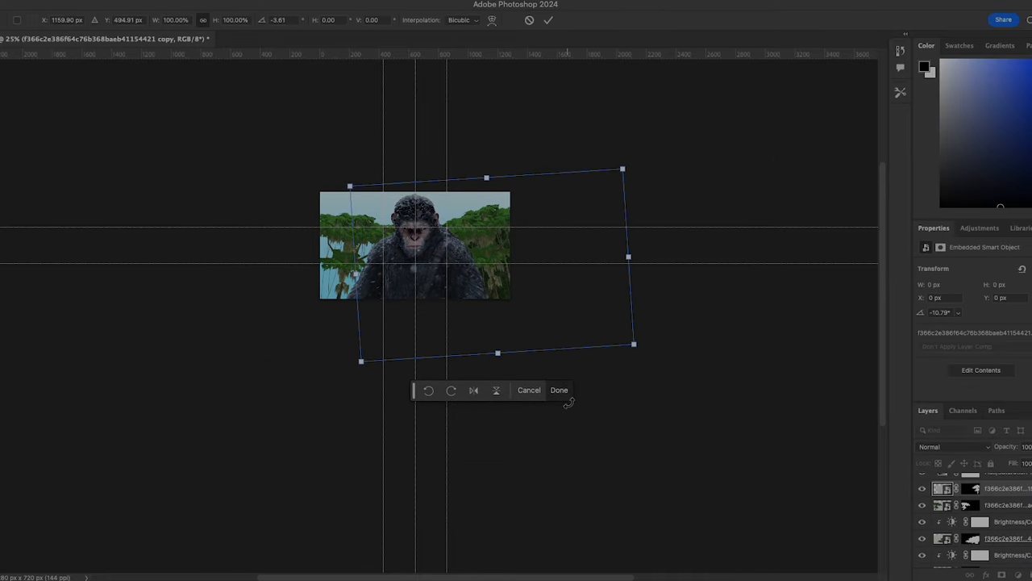
click(560, 389)
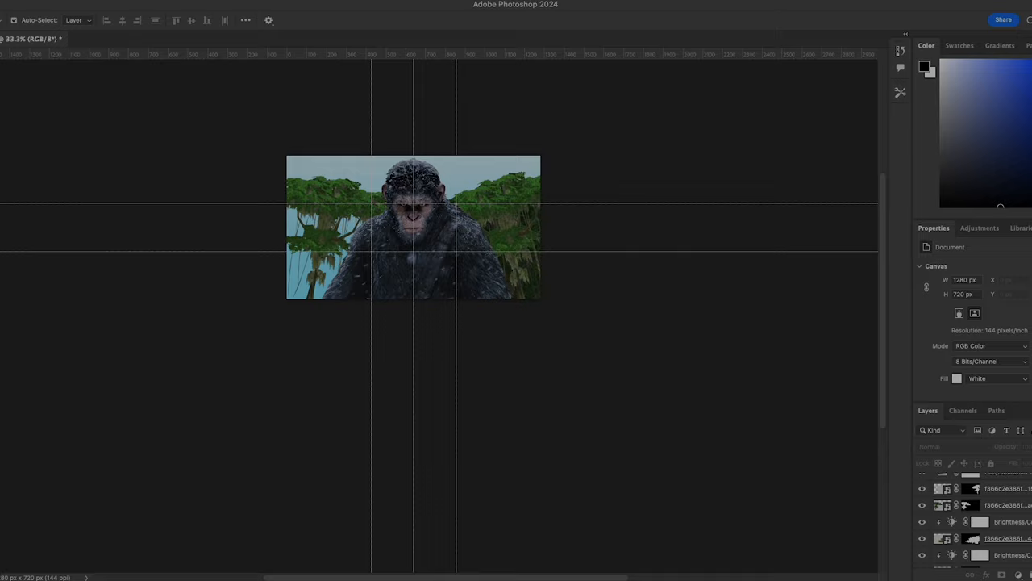
click(988, 518)
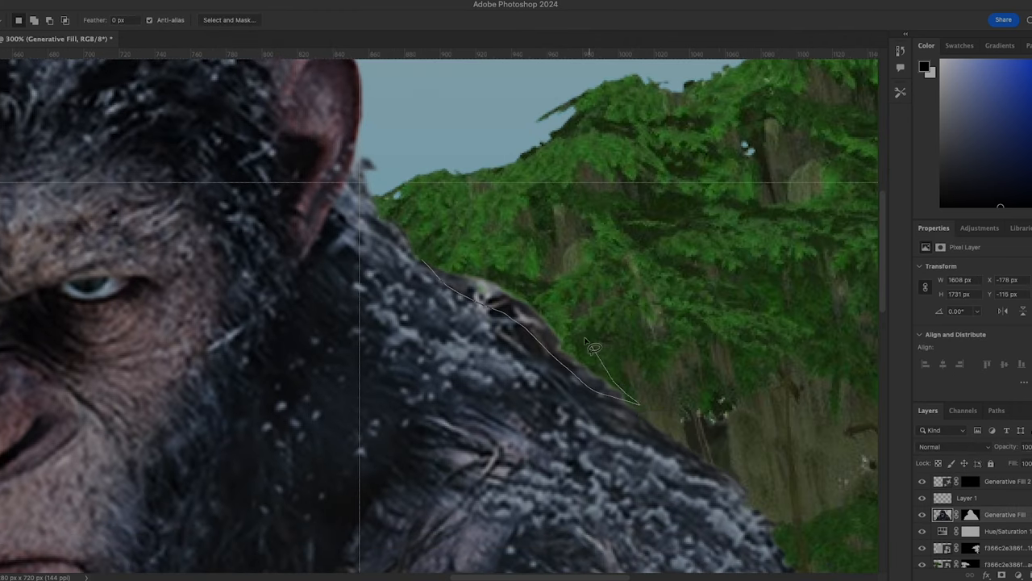
Close the shoulder outline, create Layer 2, and open the Generative Fill layer's Layer Style.
click(584, 426)
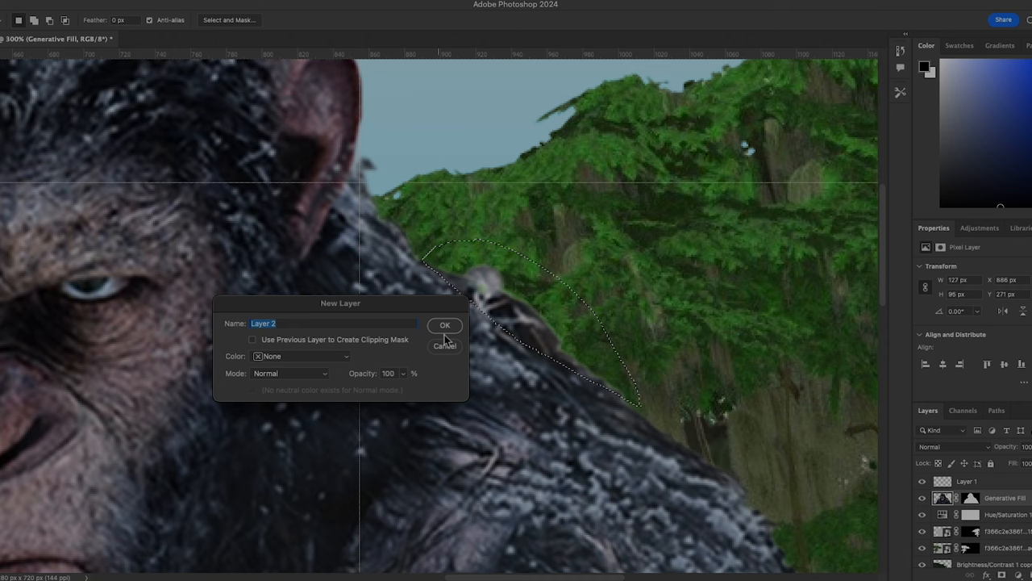
click(445, 325)
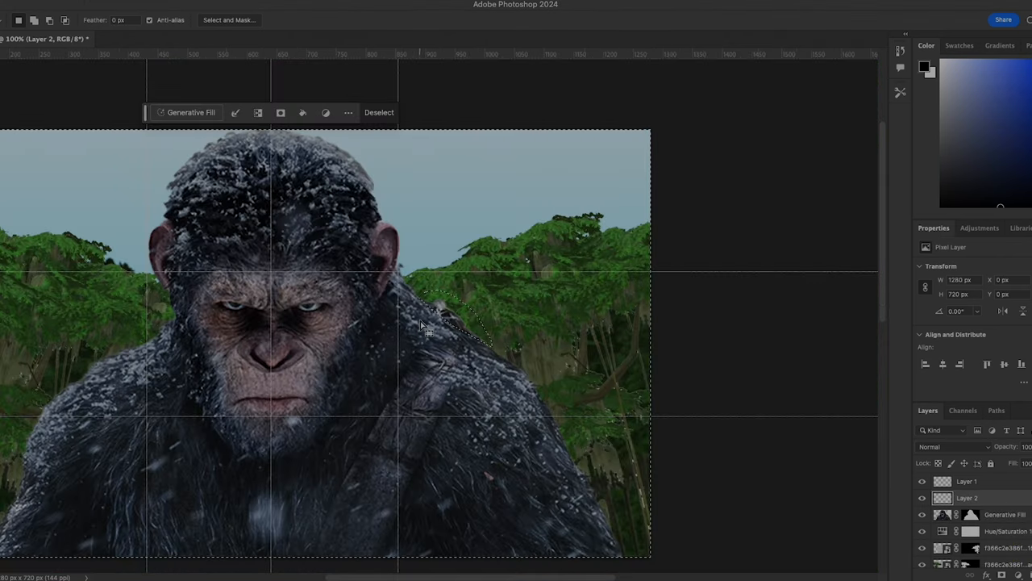
click(347, 112)
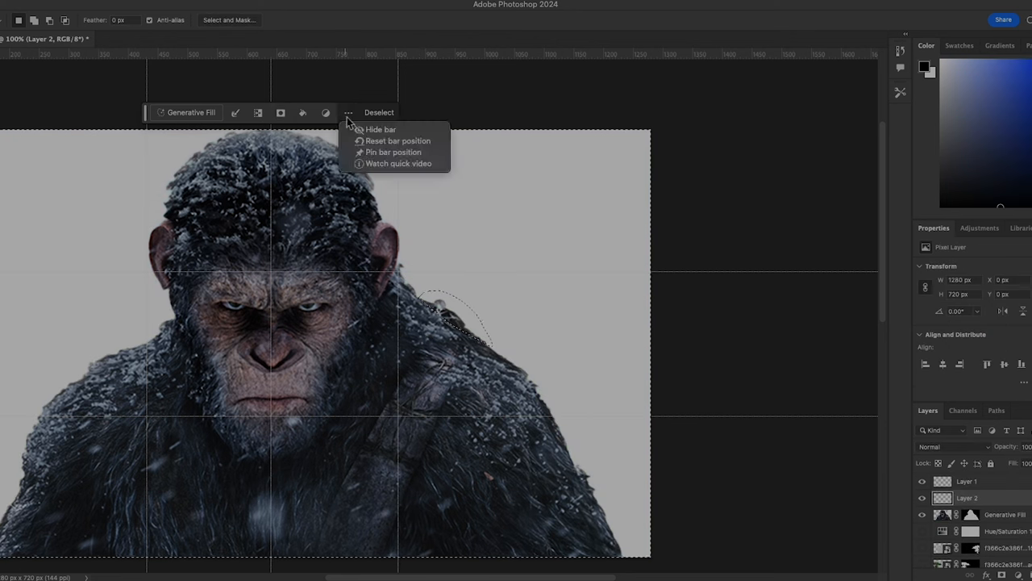
click(379, 111)
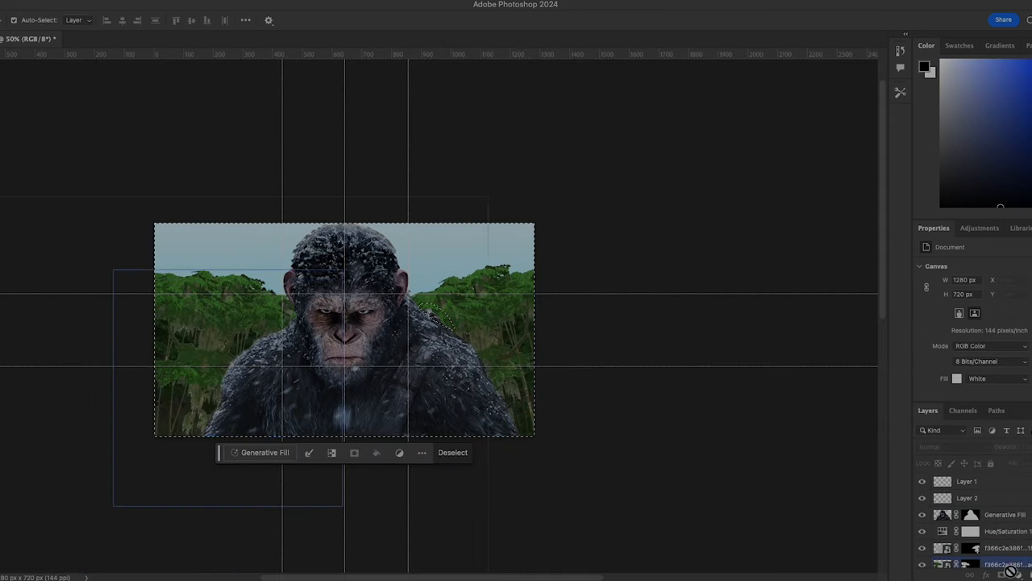
double_click(980, 531)
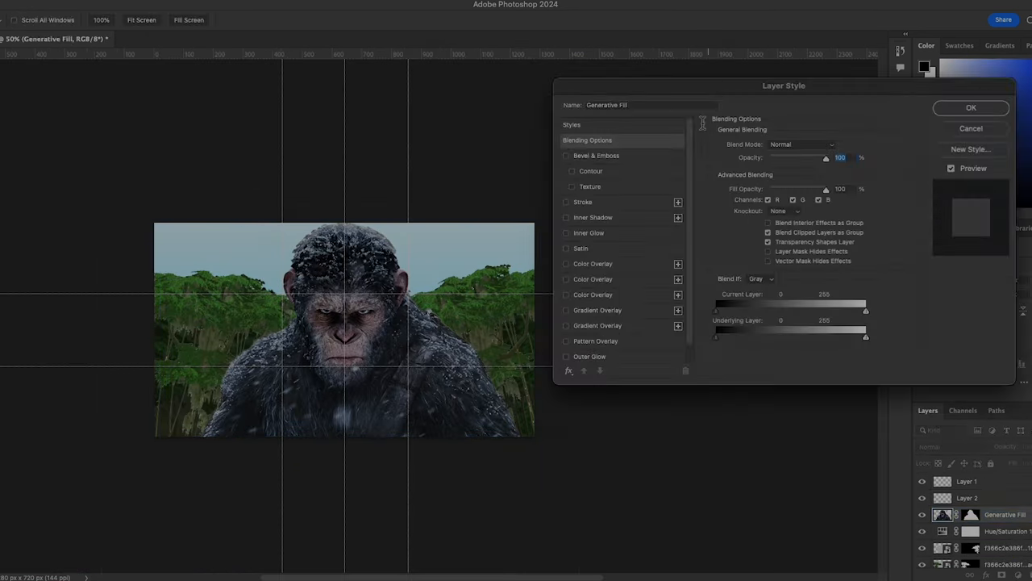
Give the ape layer a drop shadow and adjust its size and spread.
click(591, 353)
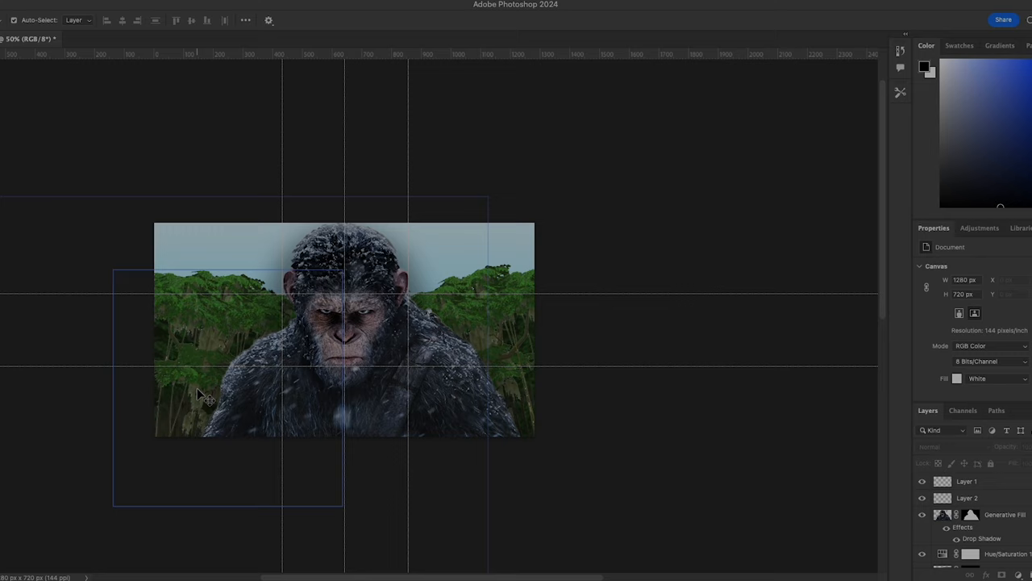
double_click(981, 539)
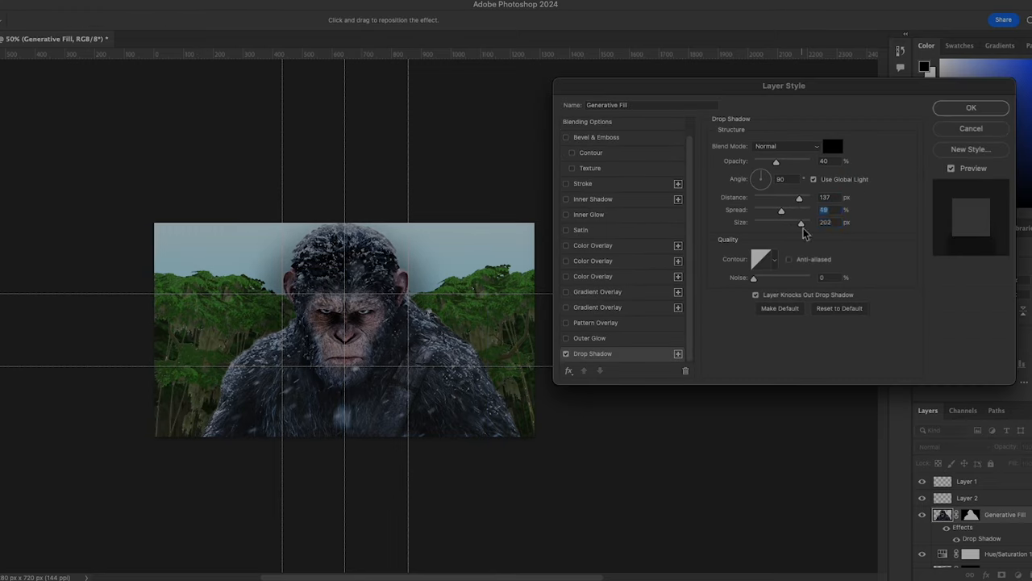
click(971, 108)
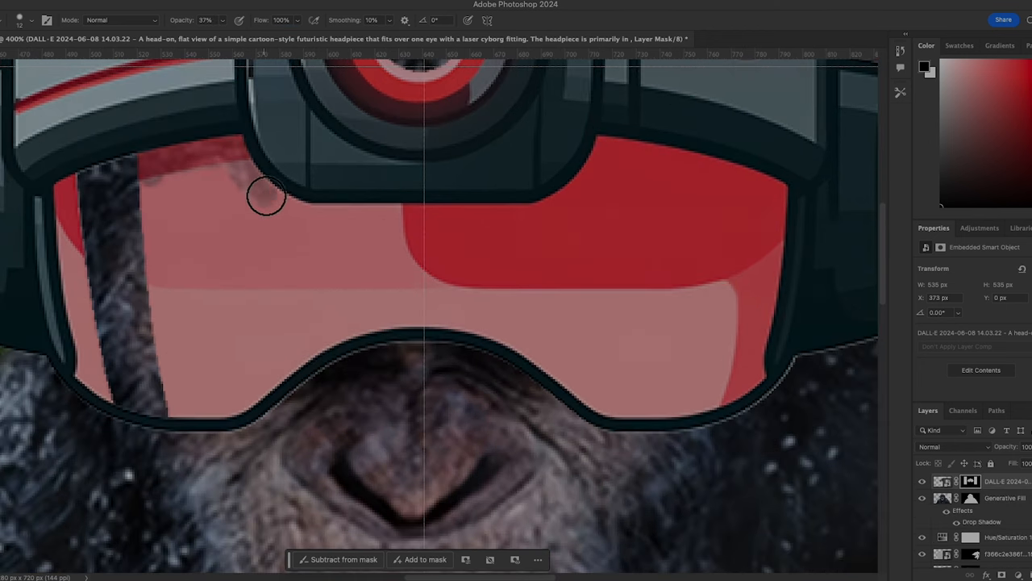
Paint the headpiece mask at 37% opacity so the eyes and lower fur show through.
drag(266, 198, 771, 281)
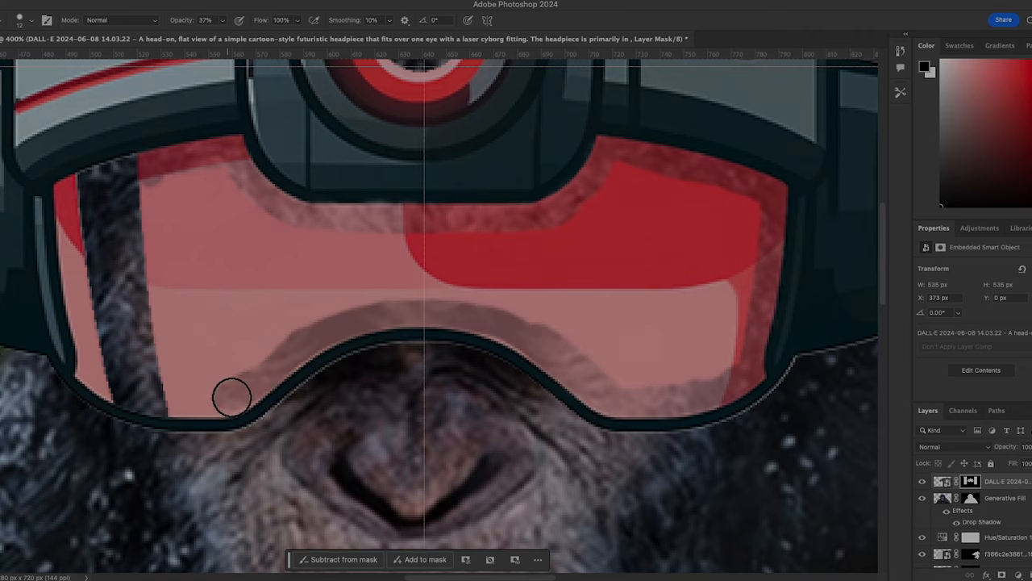
drag(232, 397, 716, 345)
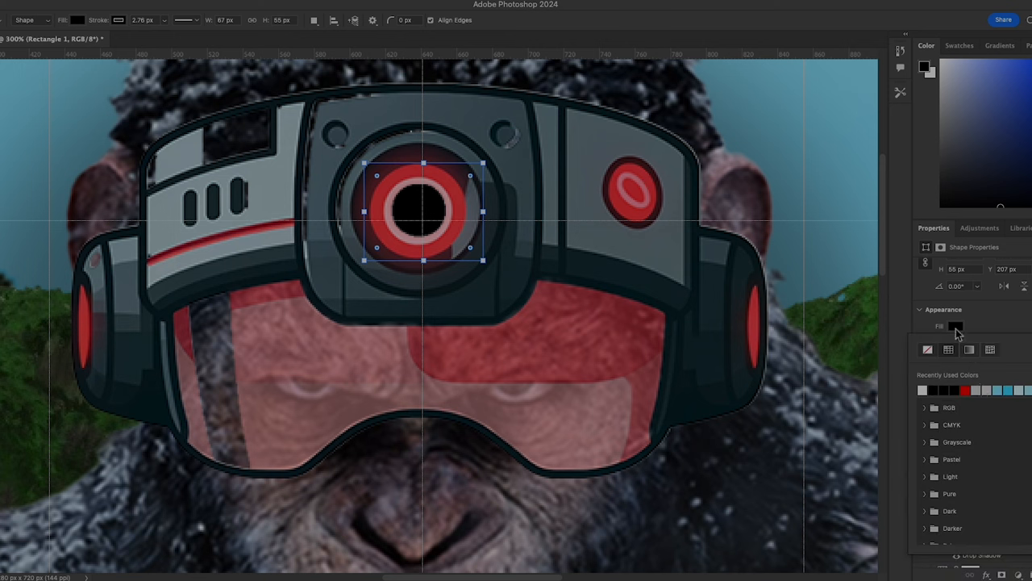
Set the lens shape's fill colour to red #ee0000.
click(962, 326)
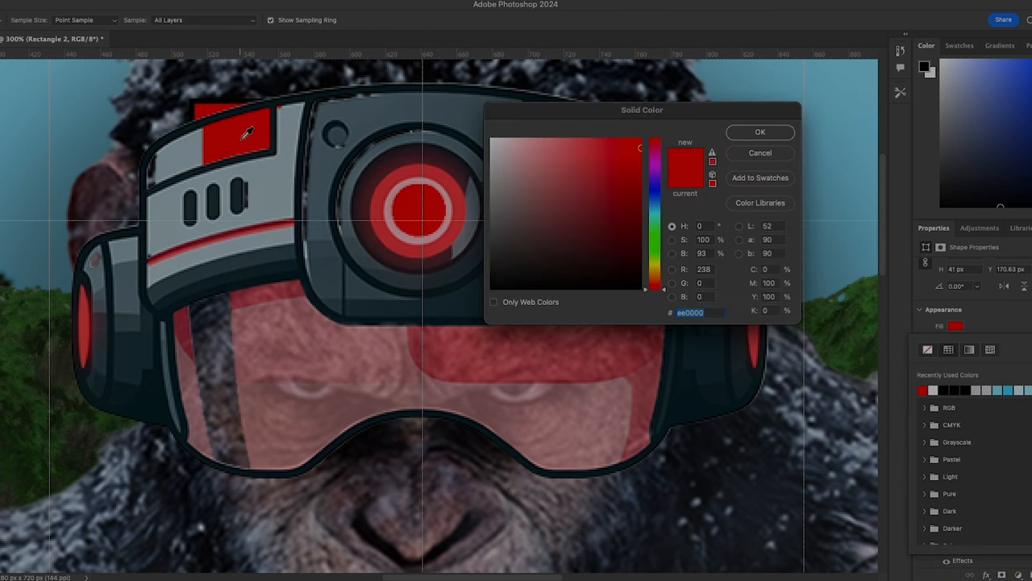
click(759, 132)
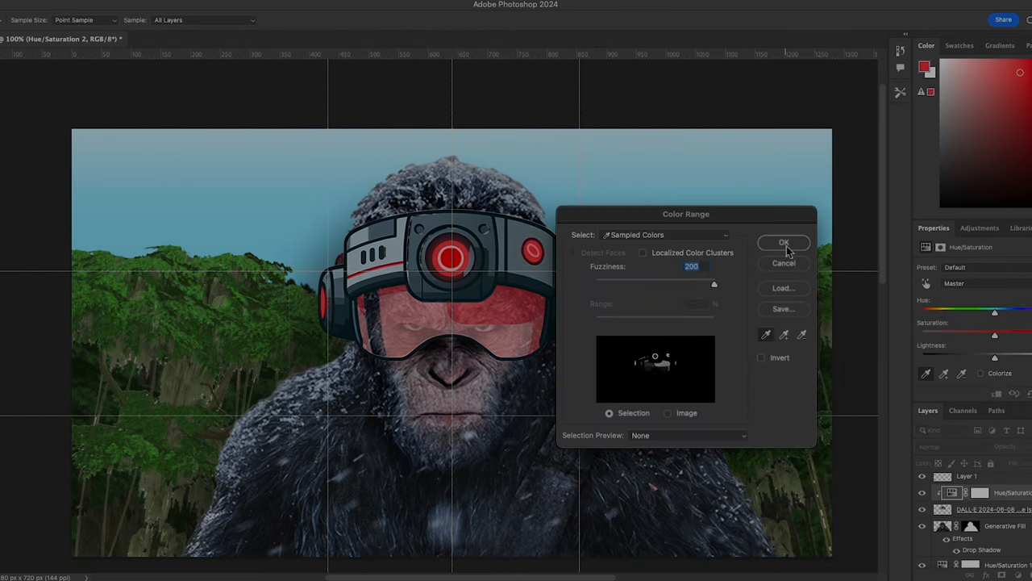
Confirm the sampled red colour range and type the title word 'WHAT'.
click(784, 243)
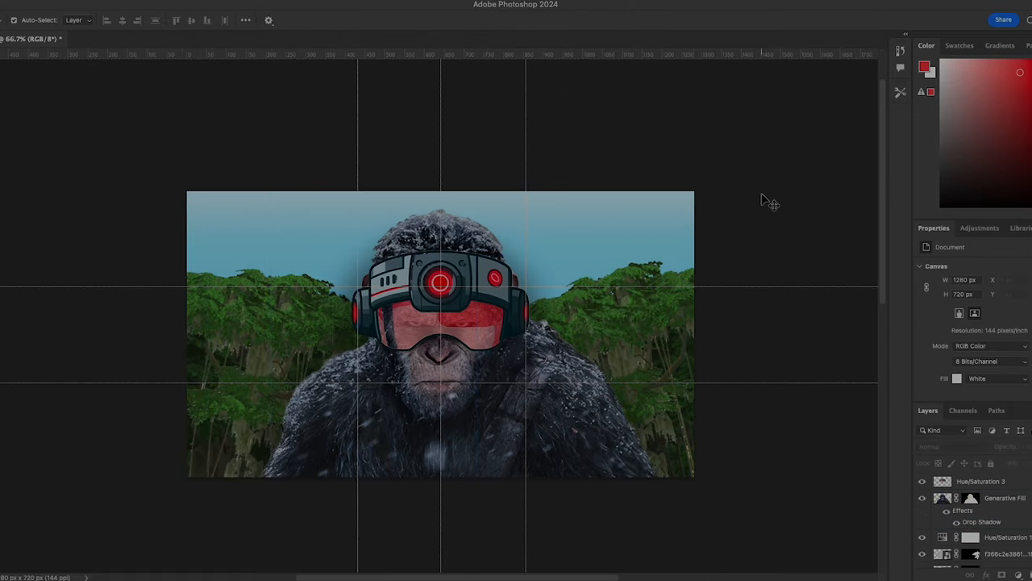
text(WHAT IF)
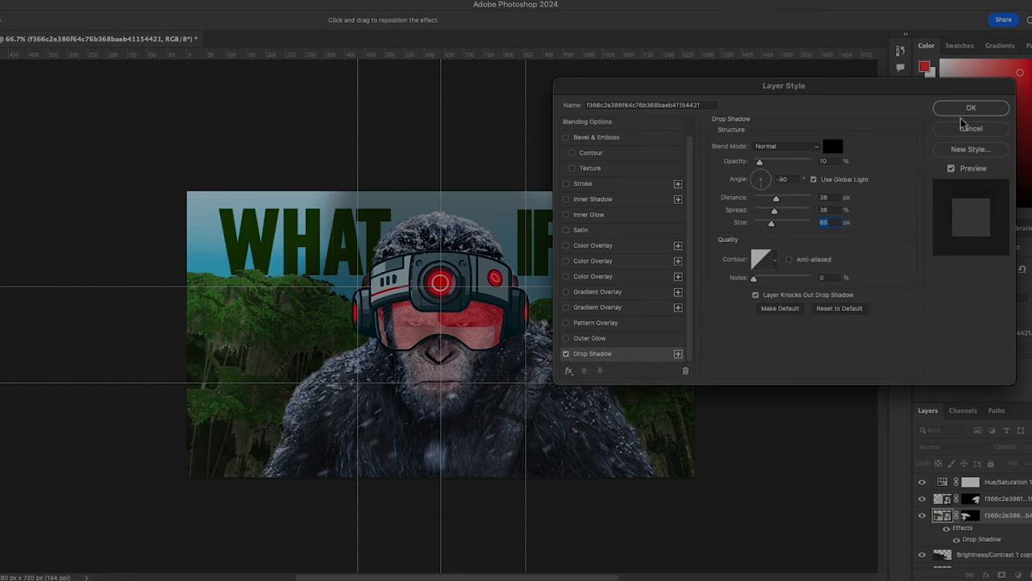
Apply the drop shadow settings to the title layer.
click(969, 108)
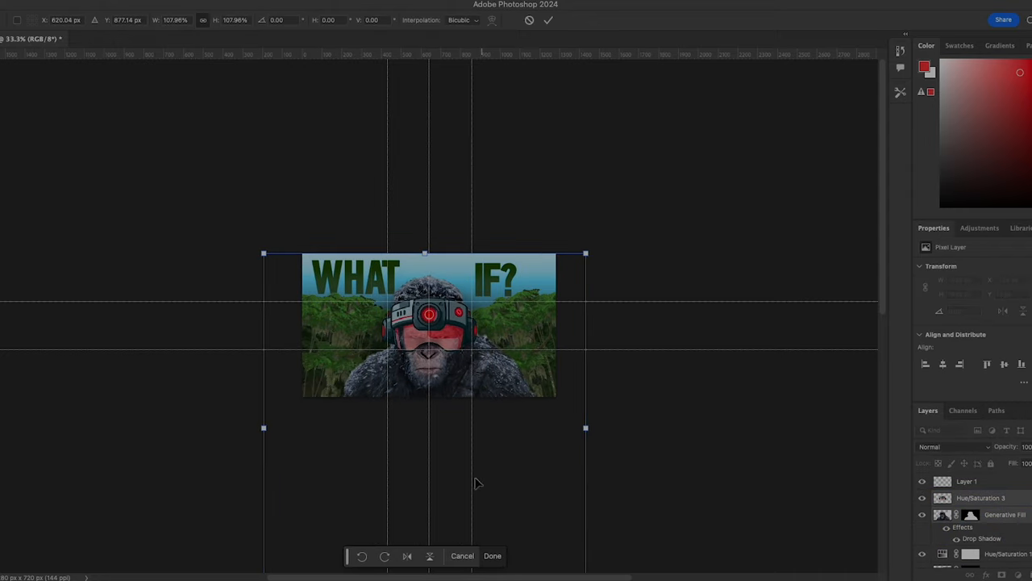
Commit the title layer's enlarged size of about 108%.
click(492, 556)
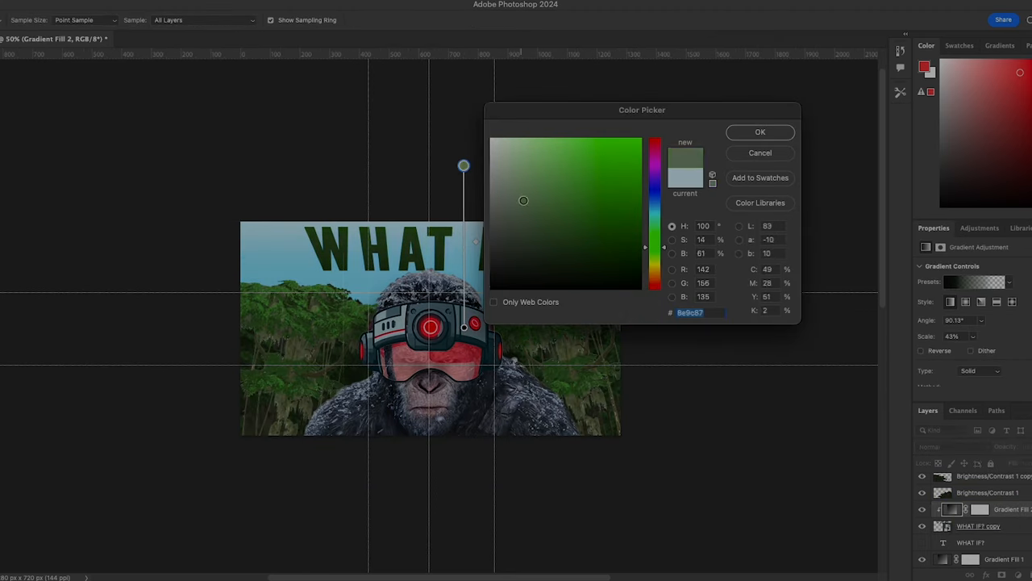
Accept the muted green colour for the title's gradient fill.
click(759, 132)
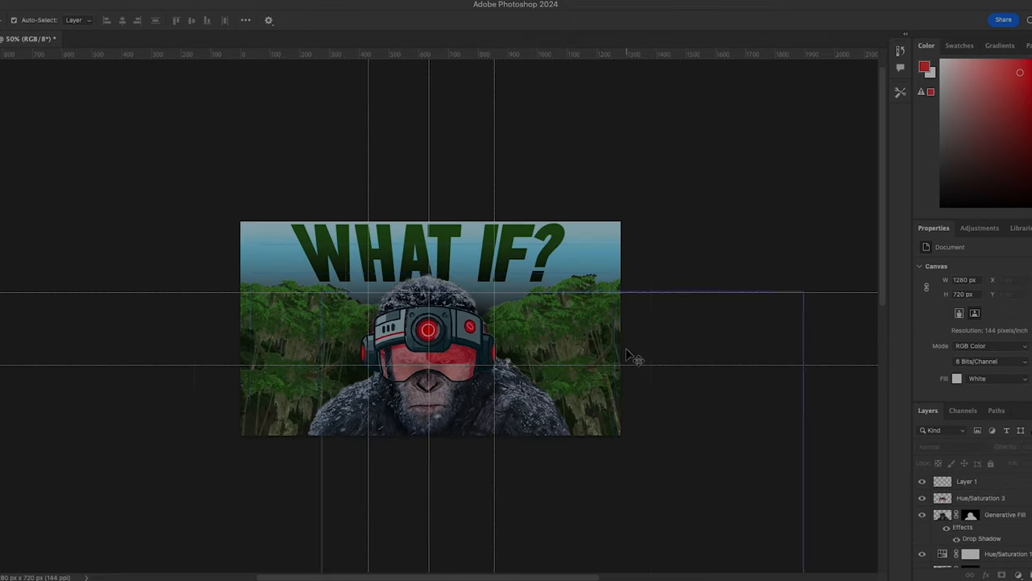
Double-click a layer in the Layers panel to begin the eyepiece copy.
double_click(981, 539)
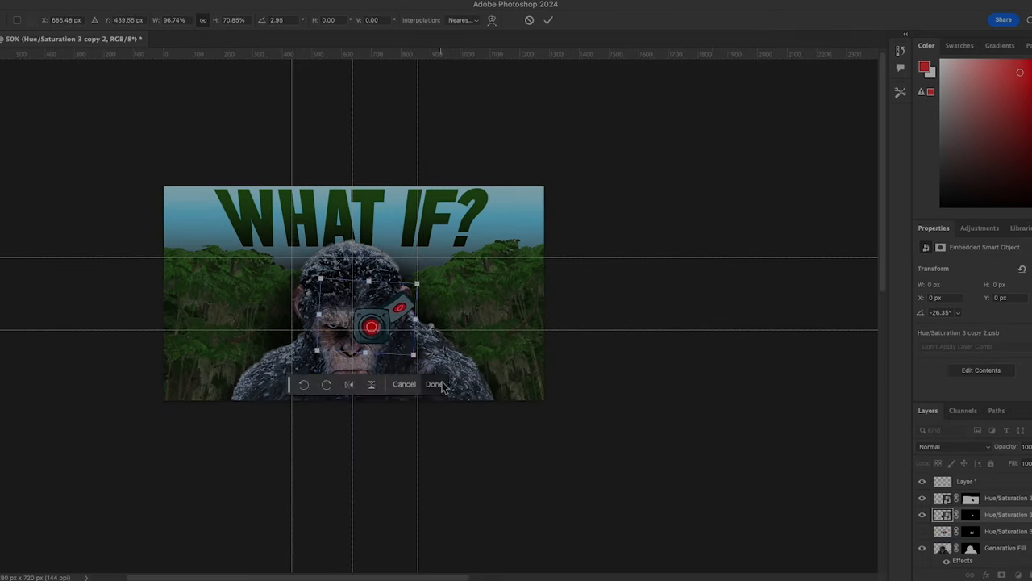
Commit the eyepiece's new scale and tilt, then accept the red glow colour.
click(437, 383)
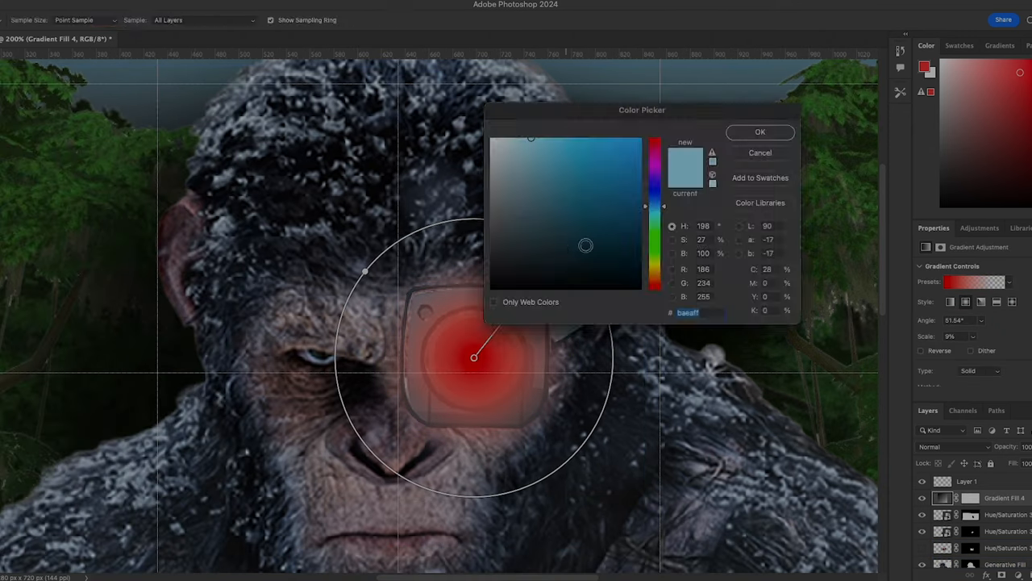
click(759, 132)
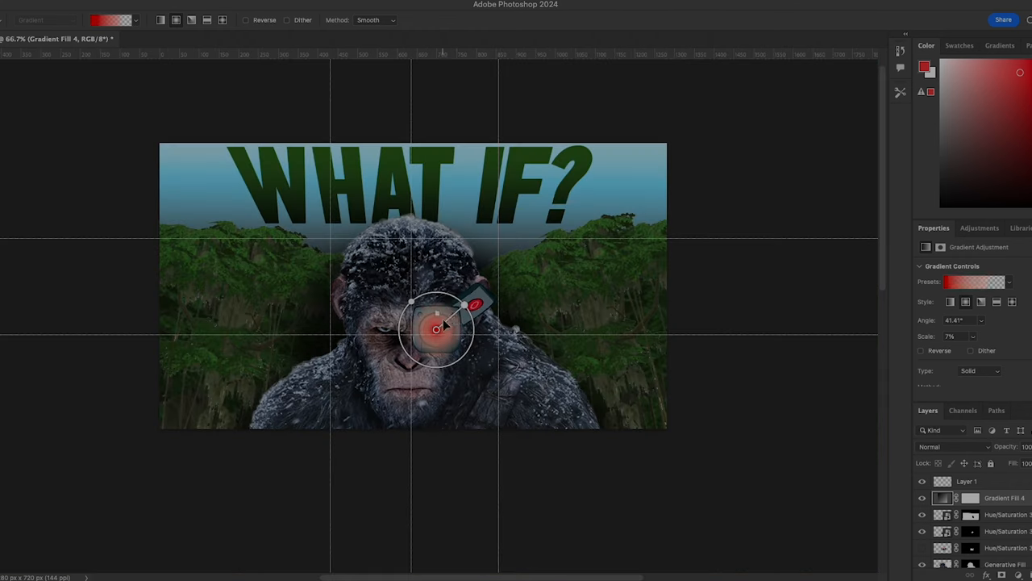